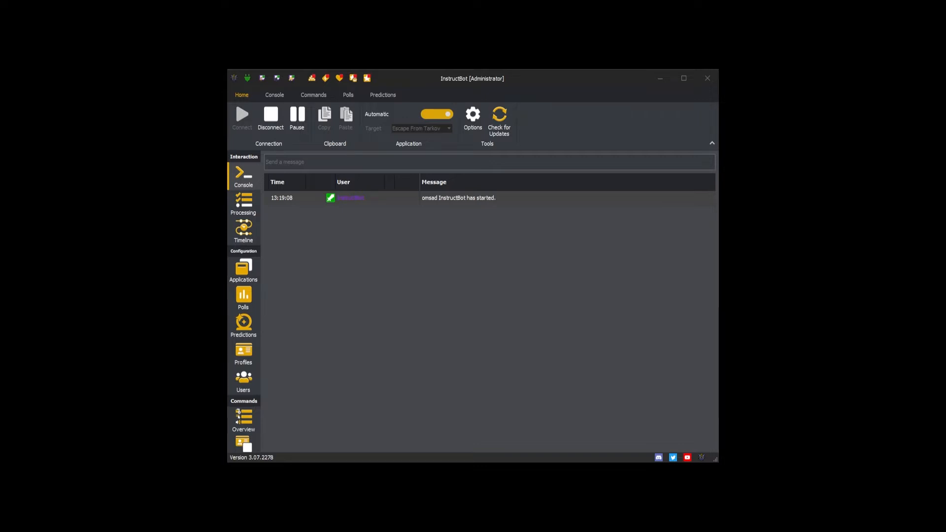
Step: Browse the commands of the Common, Escape From Tarkov, War Thunder (Air) and War Thunder (Tank) profiles
left_click(243, 354)
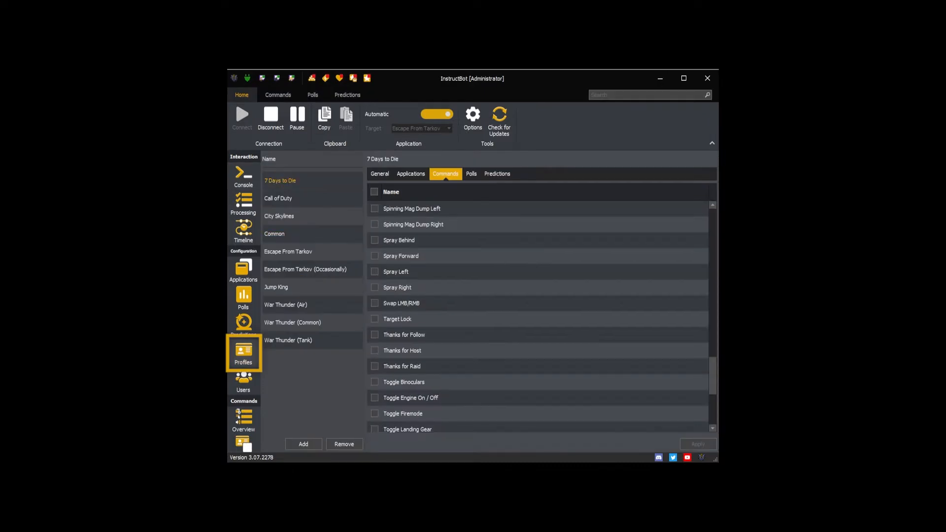
left_click(274, 233)
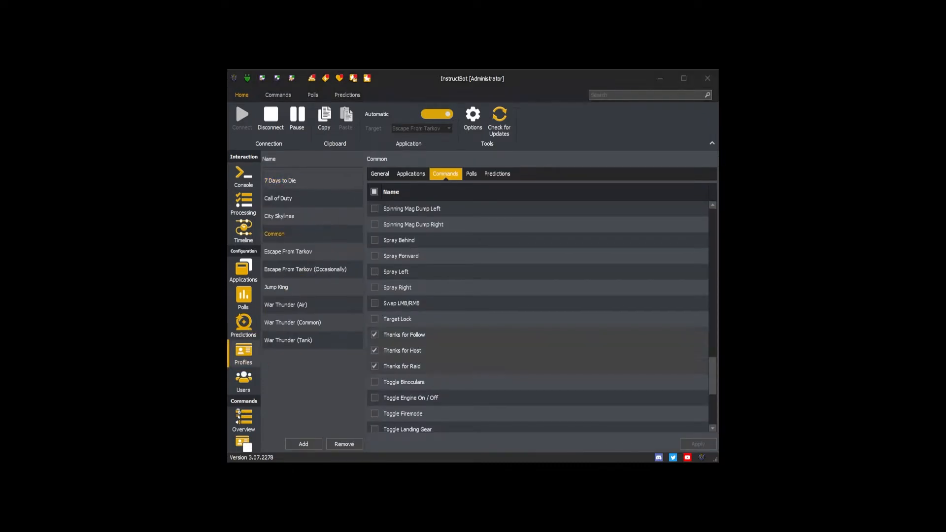
left_click(288, 252)
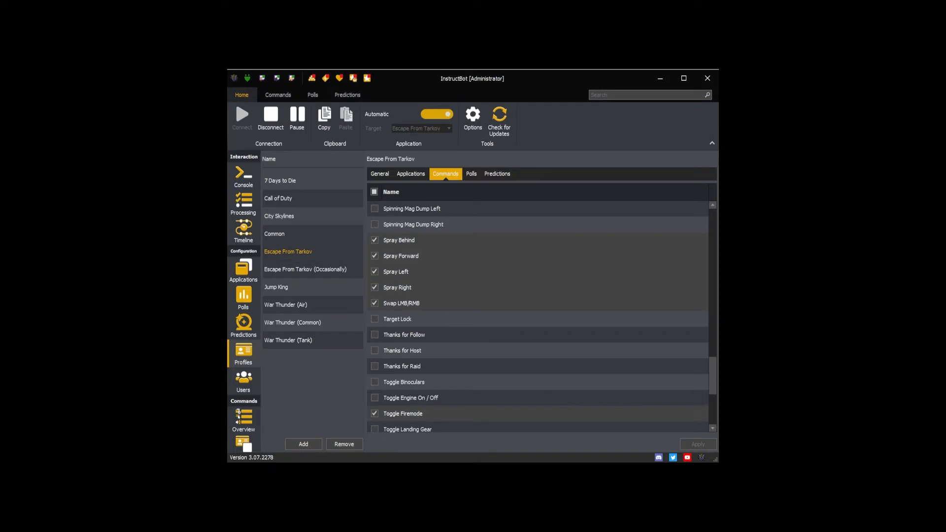
left_click(286, 304)
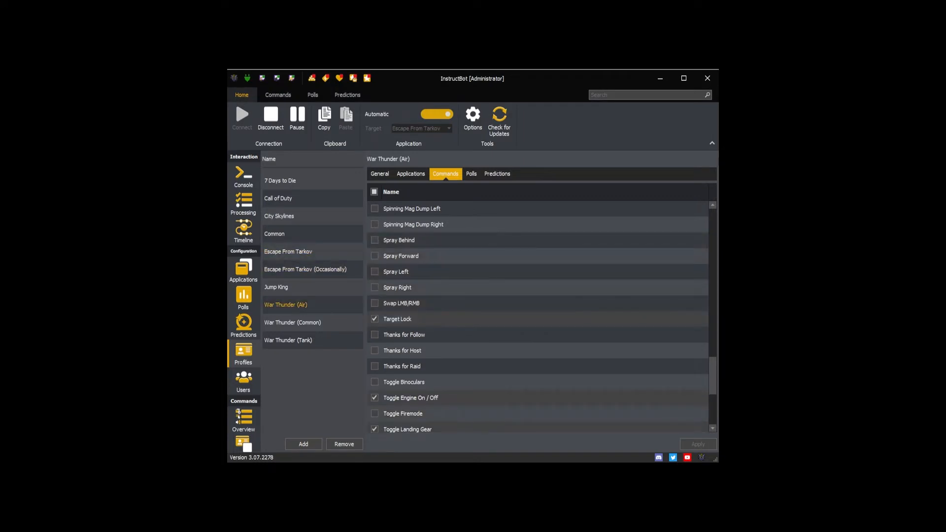
left_click(288, 339)
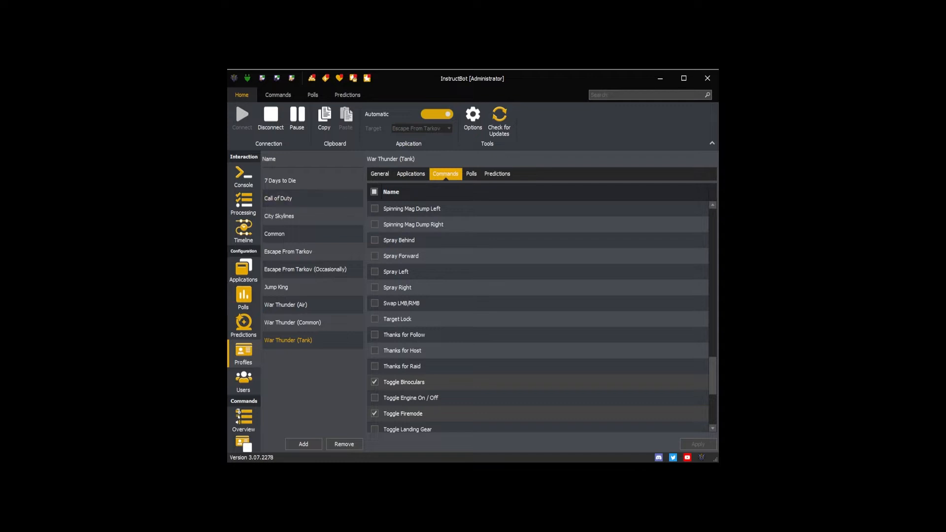
Step: Compare linked games for War Thunder (Tank), Common and City Skylines, then list Common's commands
left_click(410, 174)
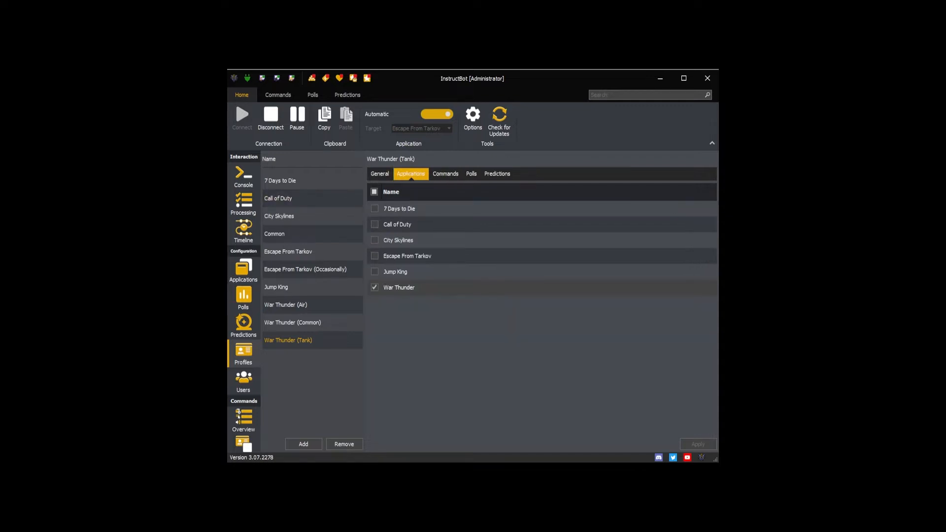
left_click(287, 251)
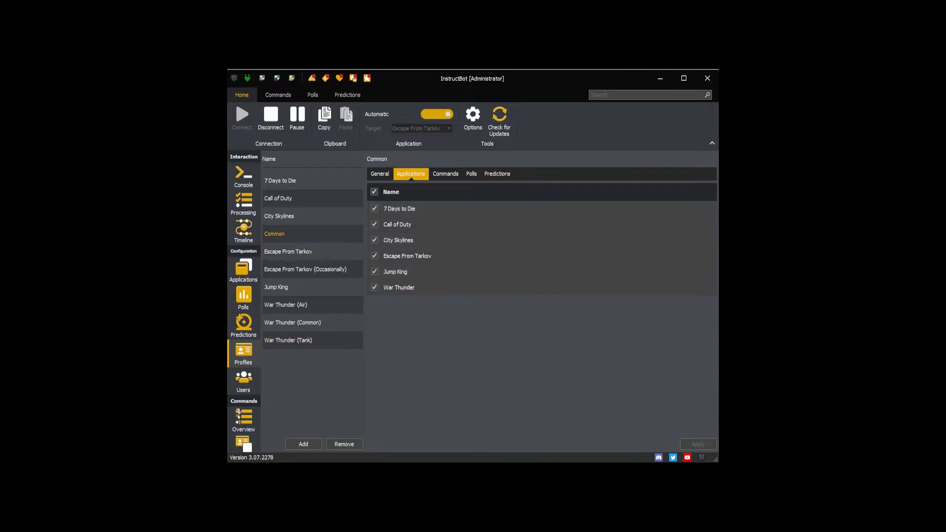
left_click(278, 216)
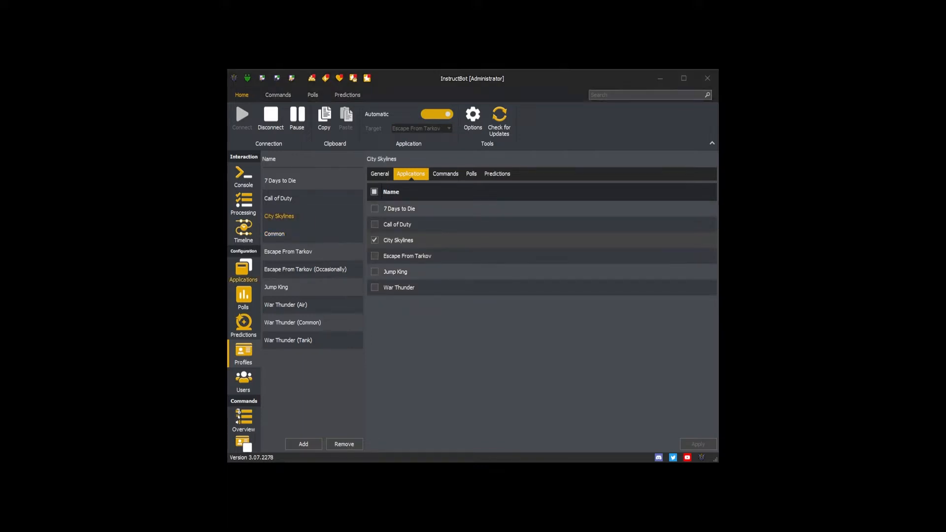
left_click(274, 233)
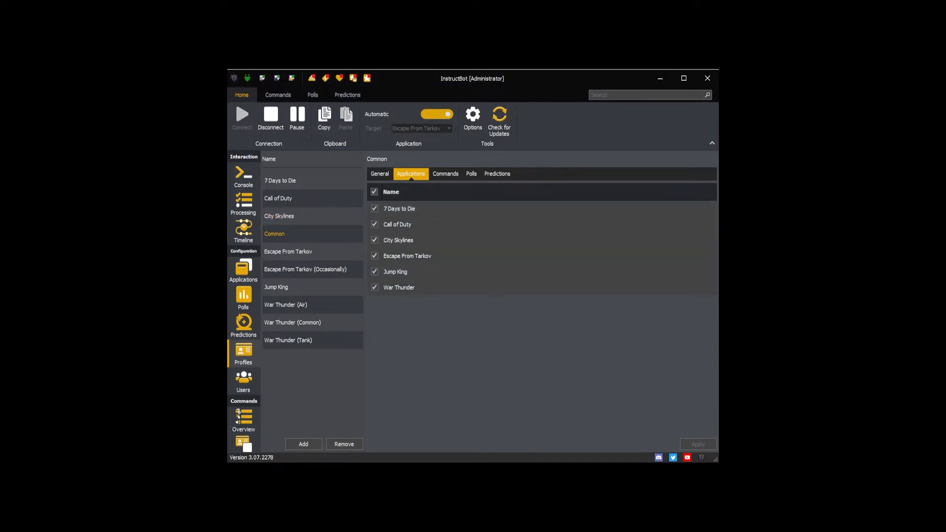
left_click(445, 174)
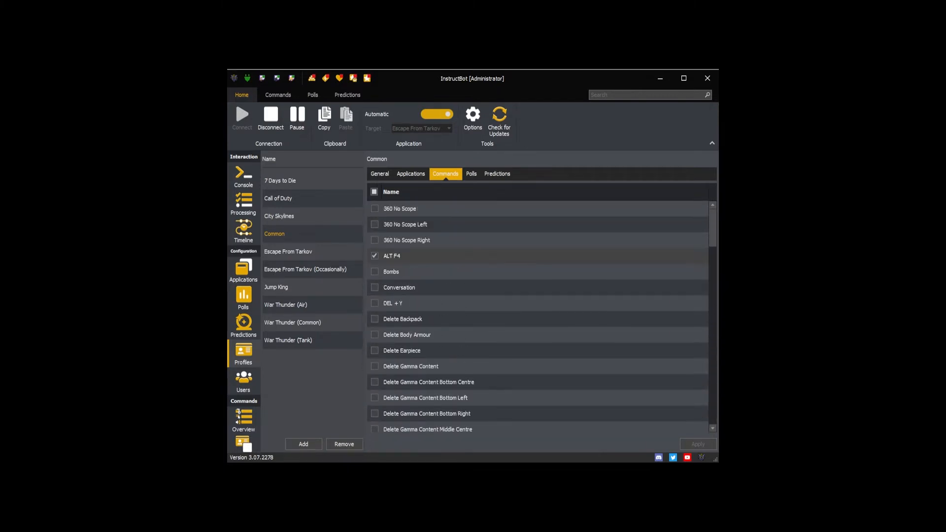
Step: Scroll the command lists of War Thunder (Common), (Air) and (Tank), reaching Disable/Enable Profile
left_click(293, 322)
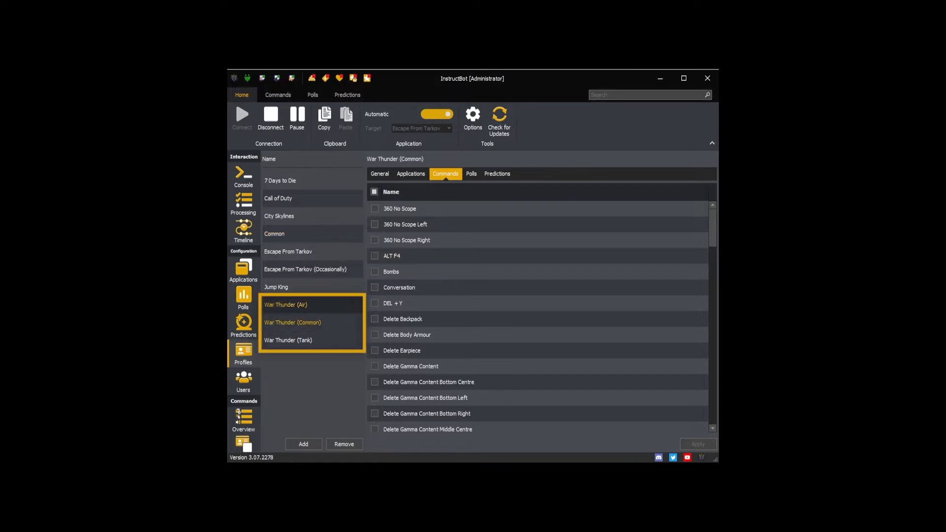
scroll("down", 3)
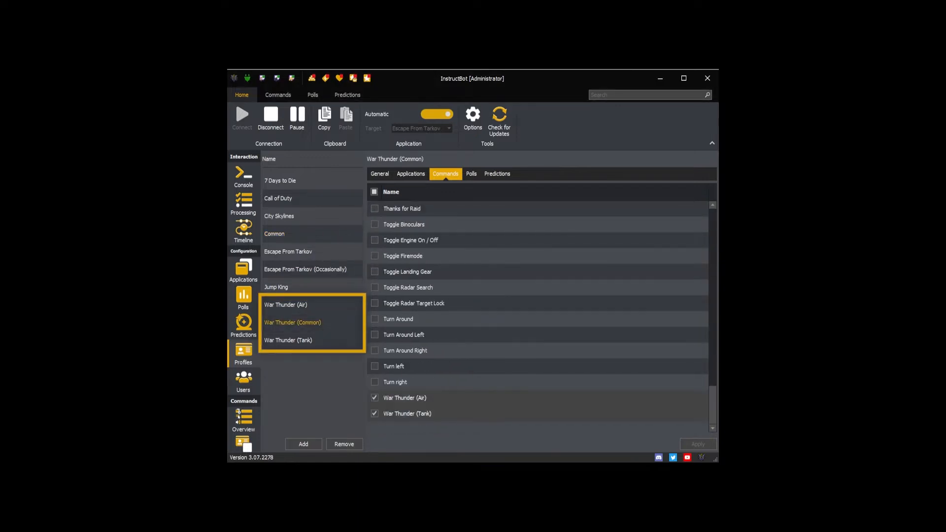
left_click(285, 304)
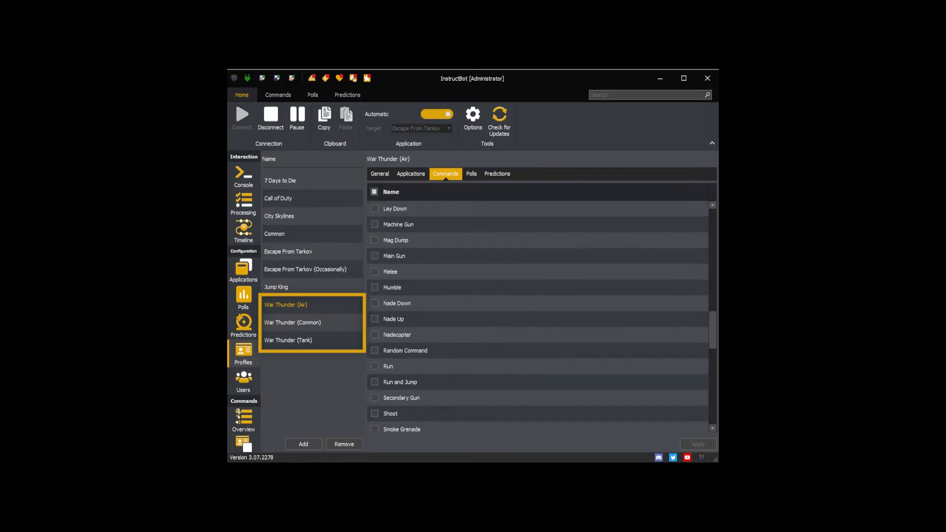
left_click(288, 341)
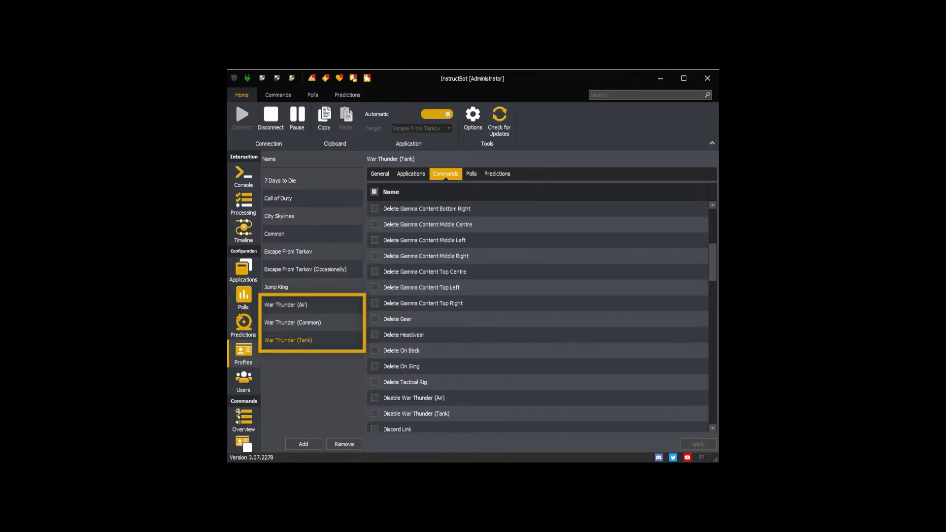
scroll("down", 3)
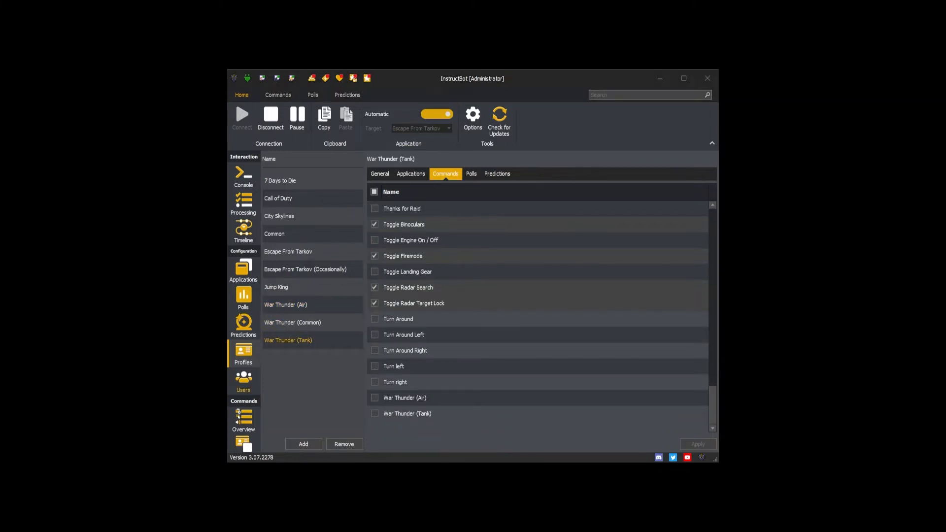
scroll("down", 3)
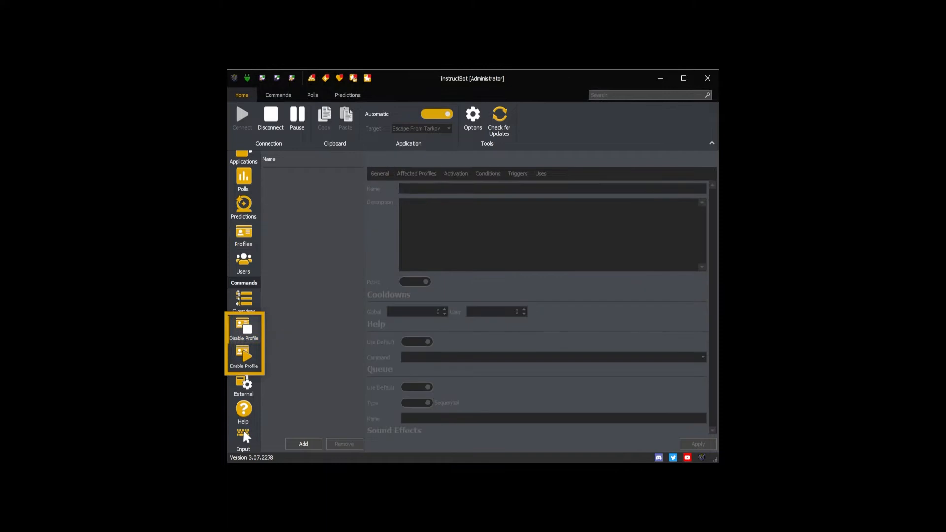
Step: From the Commands Overview, send the air profile command in Twitch chat
left_click(243, 329)
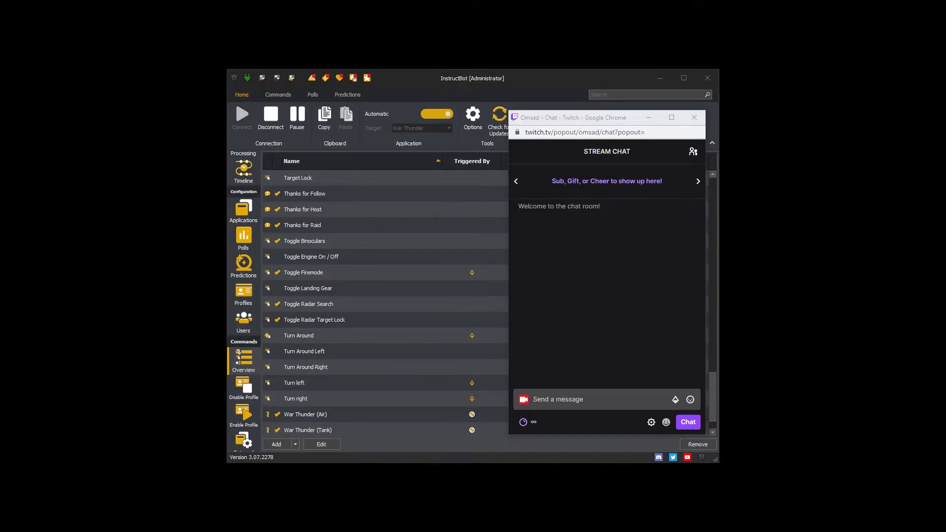
left_click(597, 398)
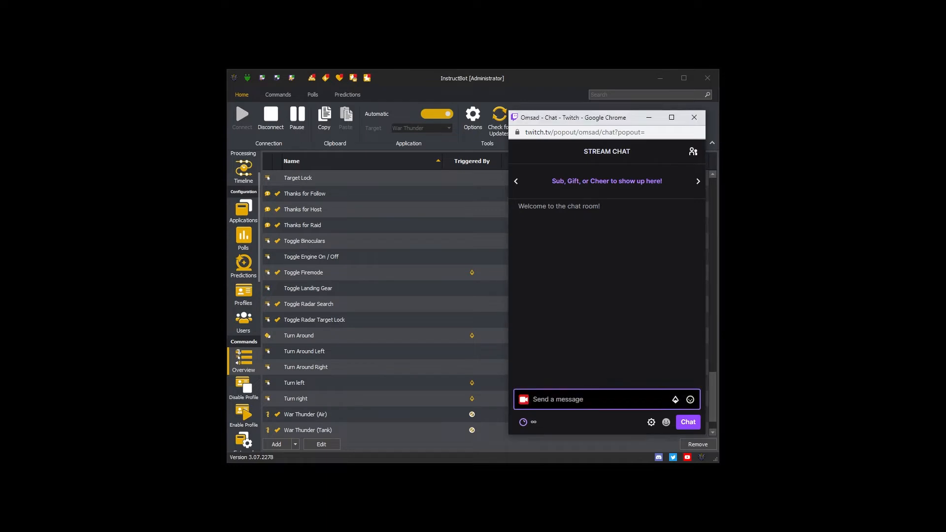
type("lair")
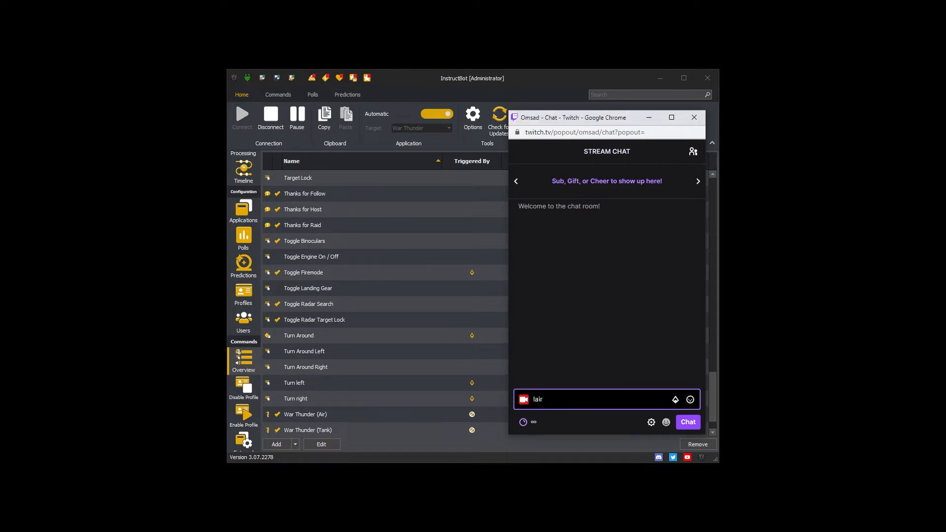
left_click(686, 422)
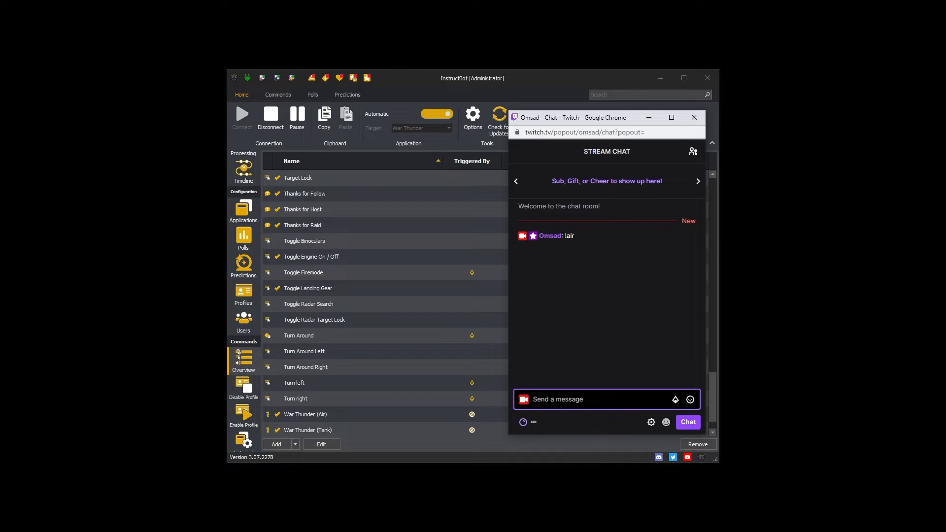
Step: Send !tank in Twitch chat to swap to the tank commands
type("!tank")
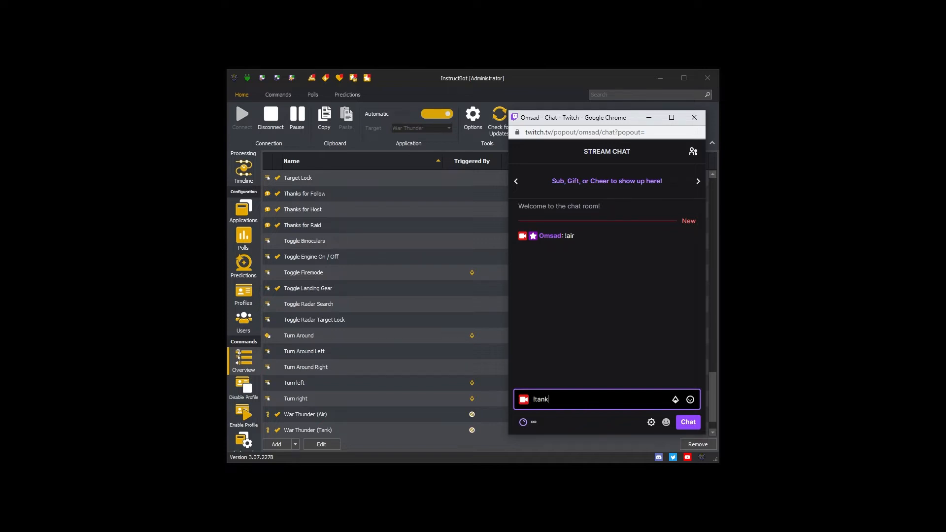
left_click(686, 421)
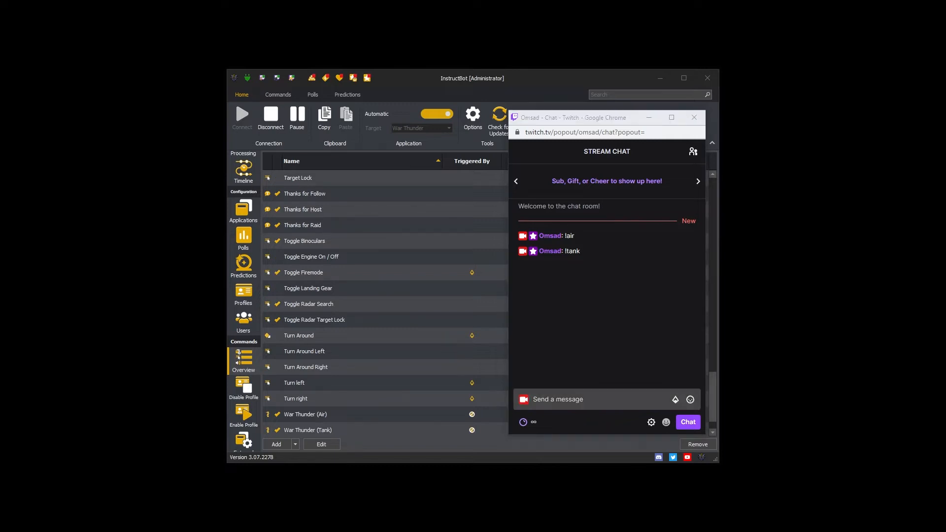
left_click(692, 117)
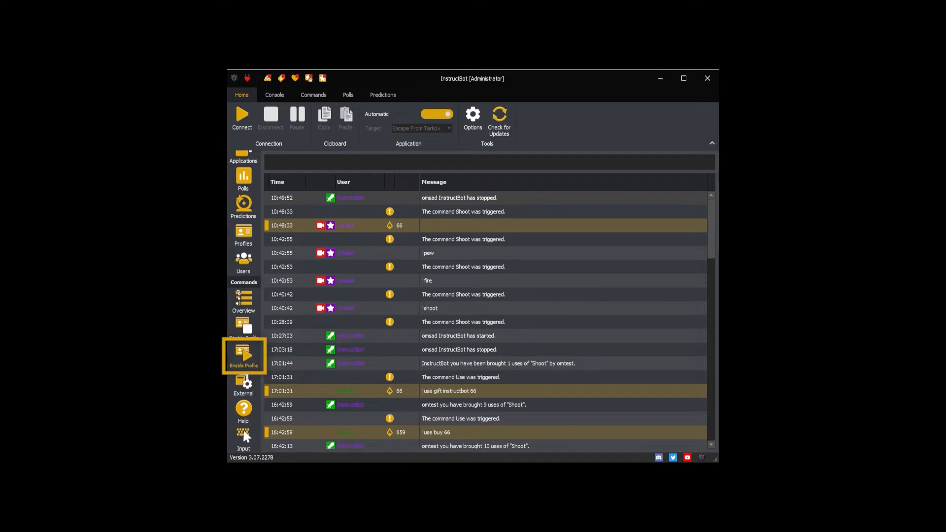
Step: Create 'Enable War Thunder Tank' with description 'Enables the war thunder tank profile.'
left_click(243, 356)
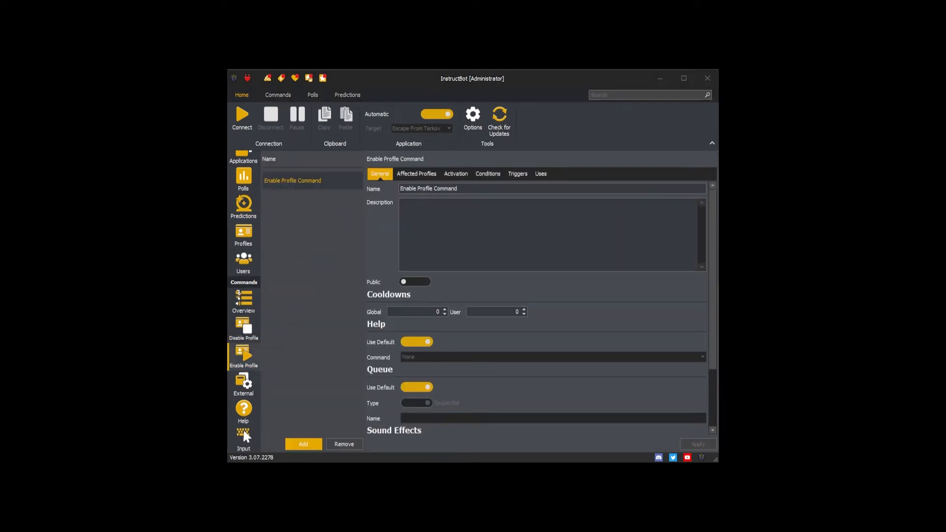
type("Enable War Thunder Tank")
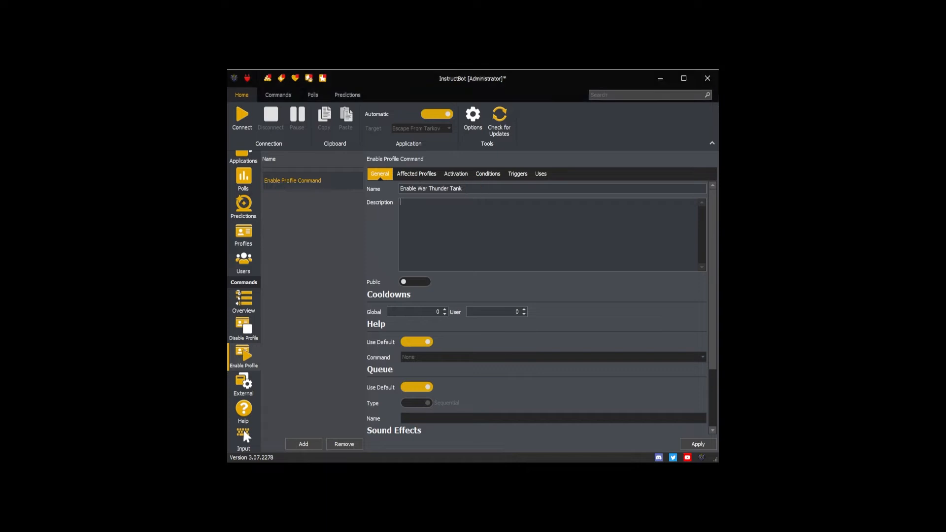
type("Enables the war thunder tank profile.")
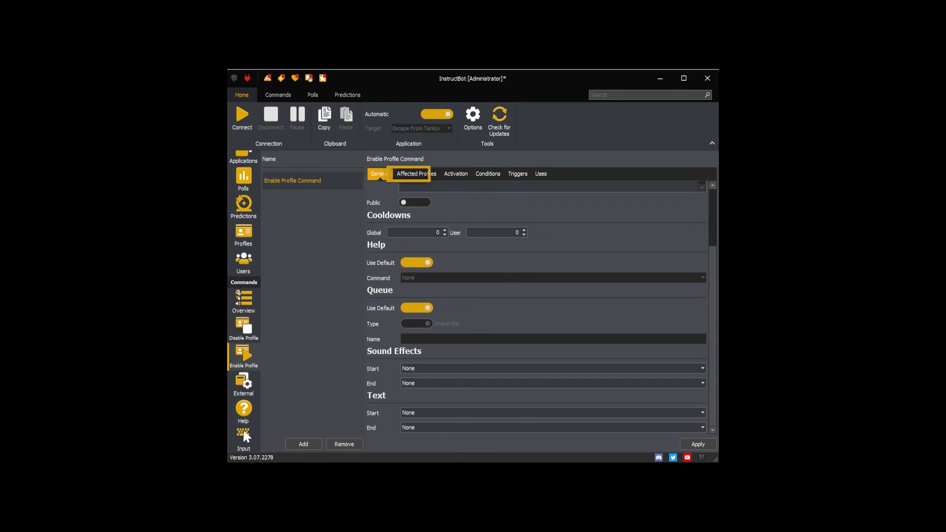
Step: Tick War Thunder (Tank) as the profile this command enables
left_click(415, 174)
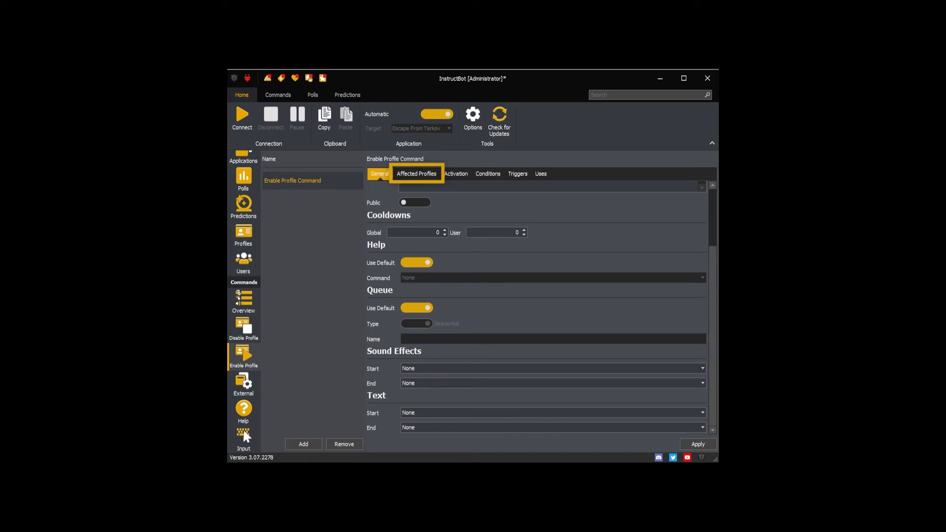
left_click(416, 174)
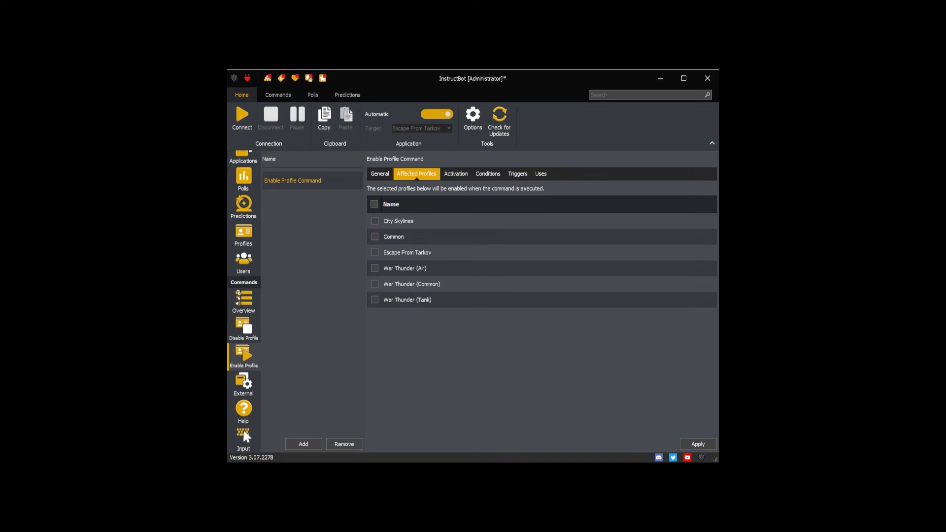
left_click(373, 300)
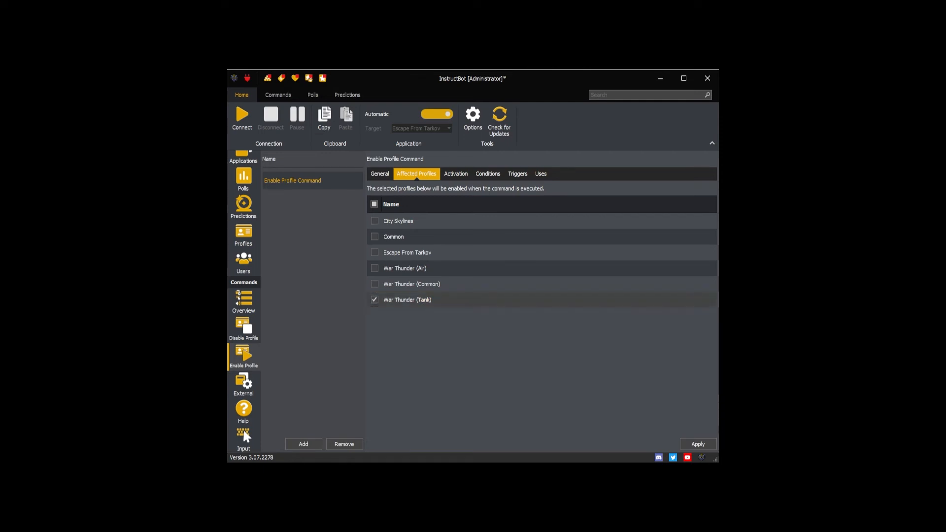
left_click(455, 174)
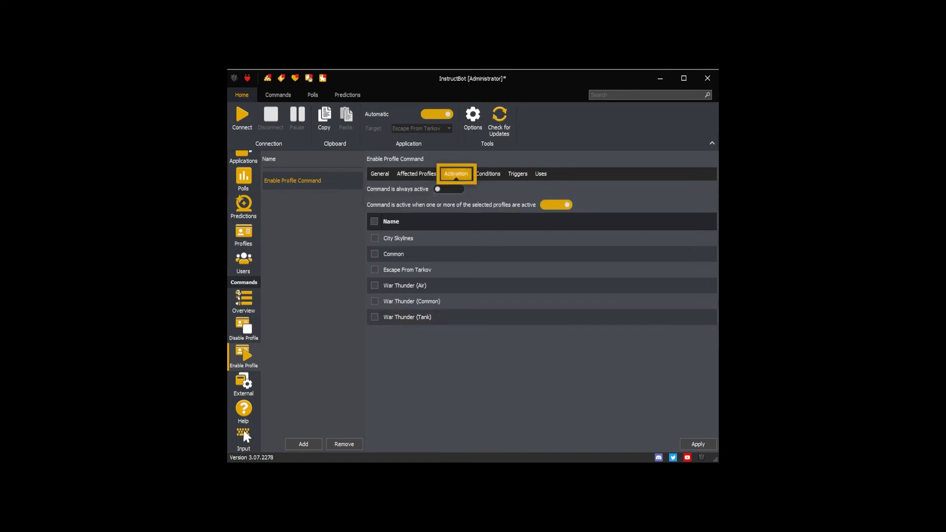
Step: Require War Thunder (Common) to be active for this command to work
left_click(374, 301)
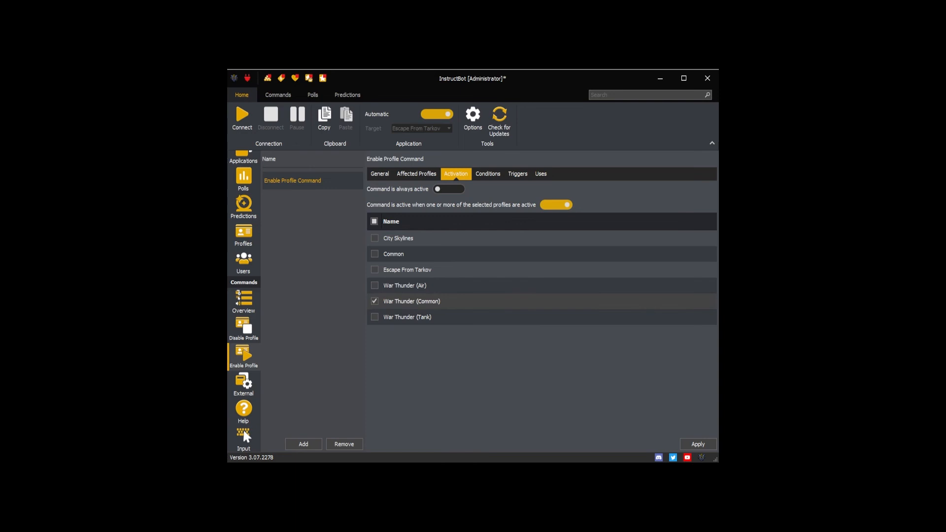
left_click(517, 174)
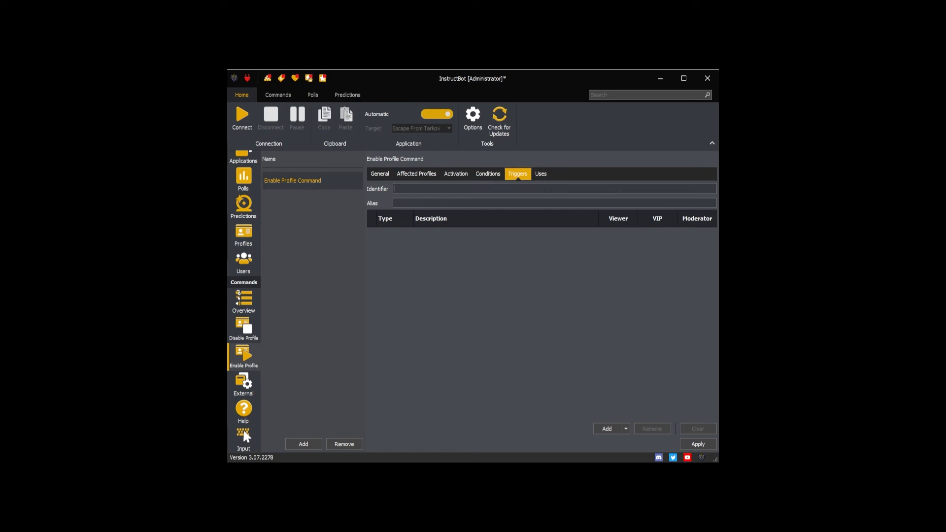
Step: Start entering the trigger identifier 'ena'
type("ena")
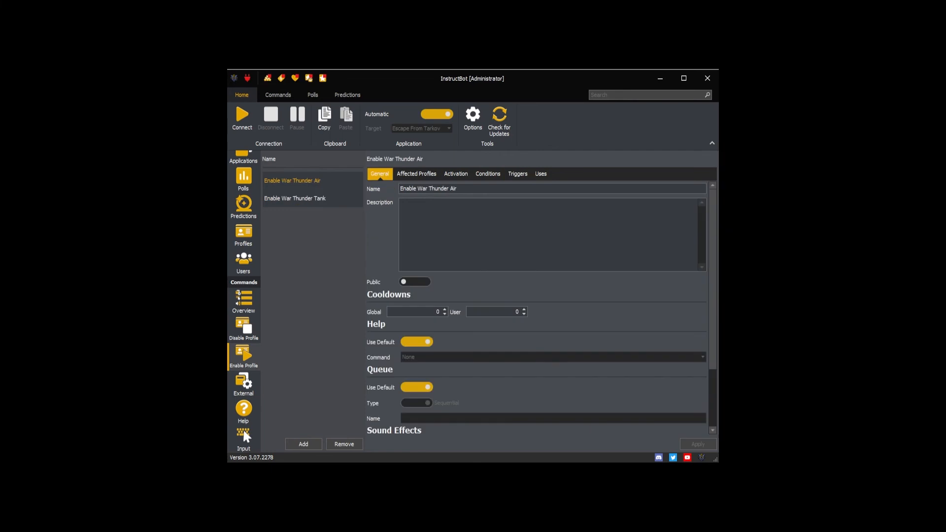
Step: Verify Enable War Thunder Air's affected profile, activation requirement and !enableair trigger
left_click(416, 174)
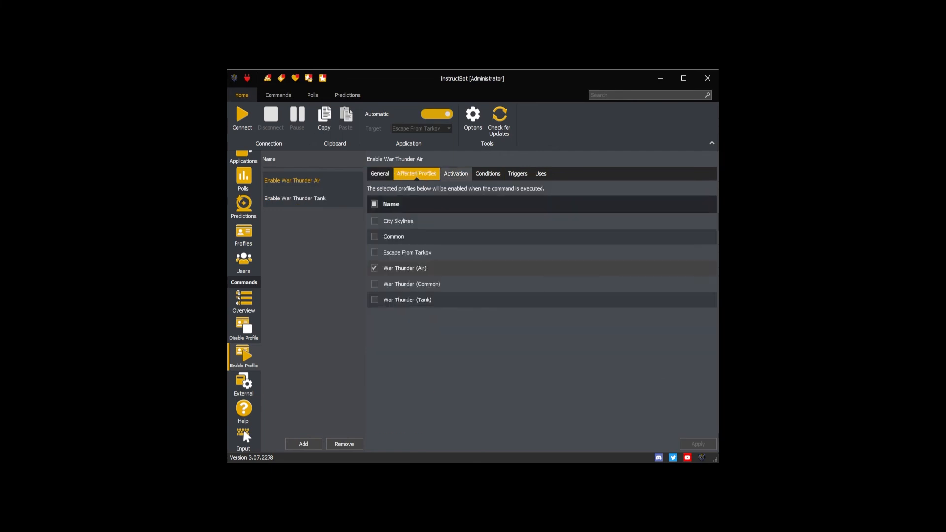
left_click(455, 174)
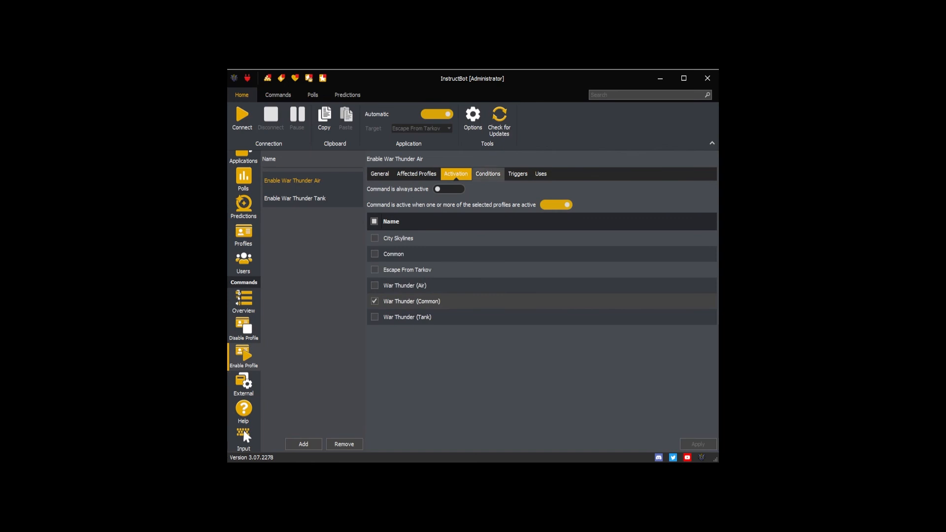
left_click(517, 173)
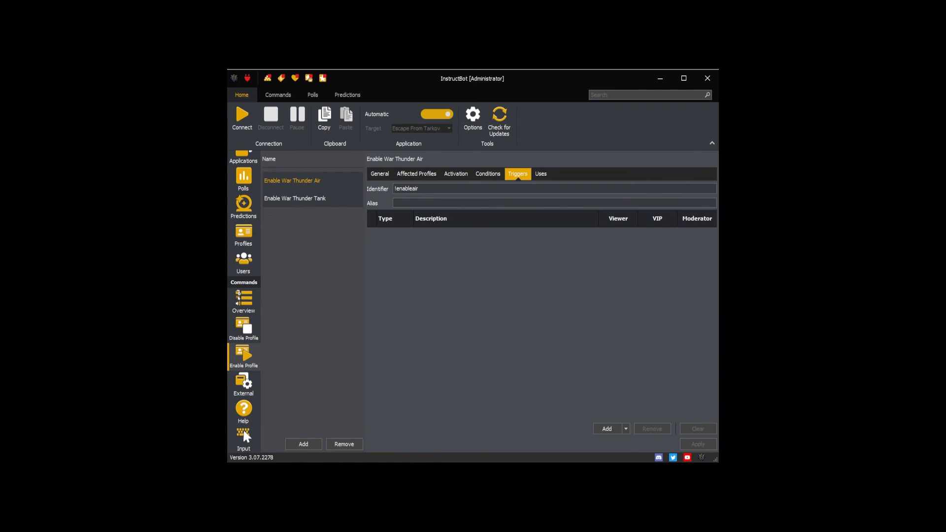
Step: Review the Disable War Thunder Air (!disableair) and Disable War Thunder Tank commands
left_click(243, 328)
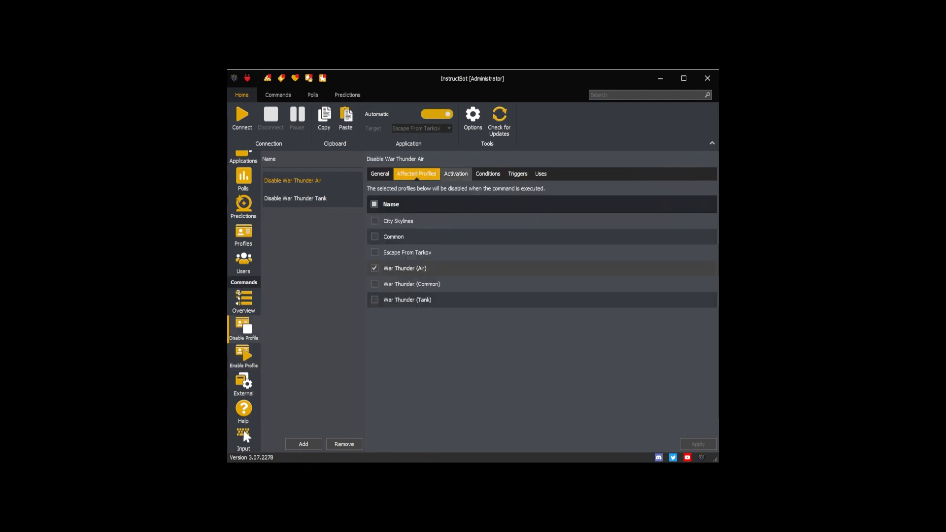
left_click(517, 174)
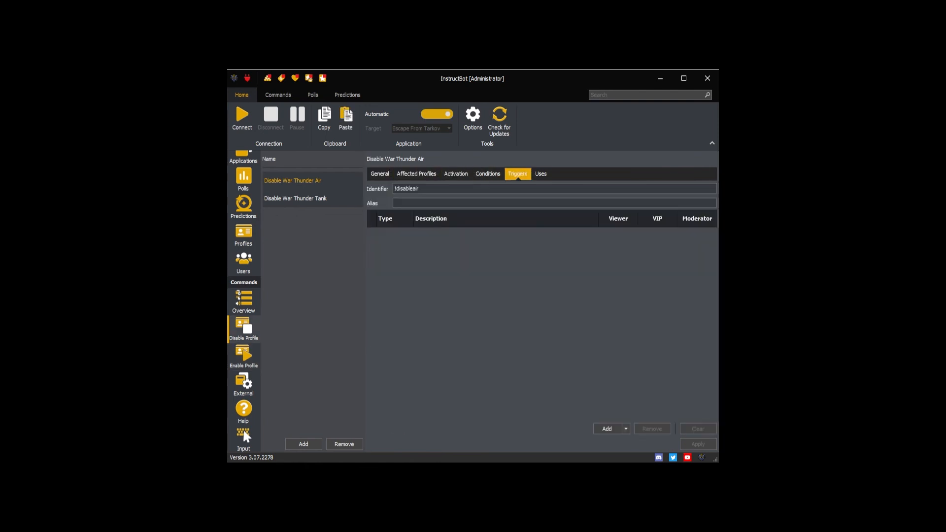
left_click(380, 174)
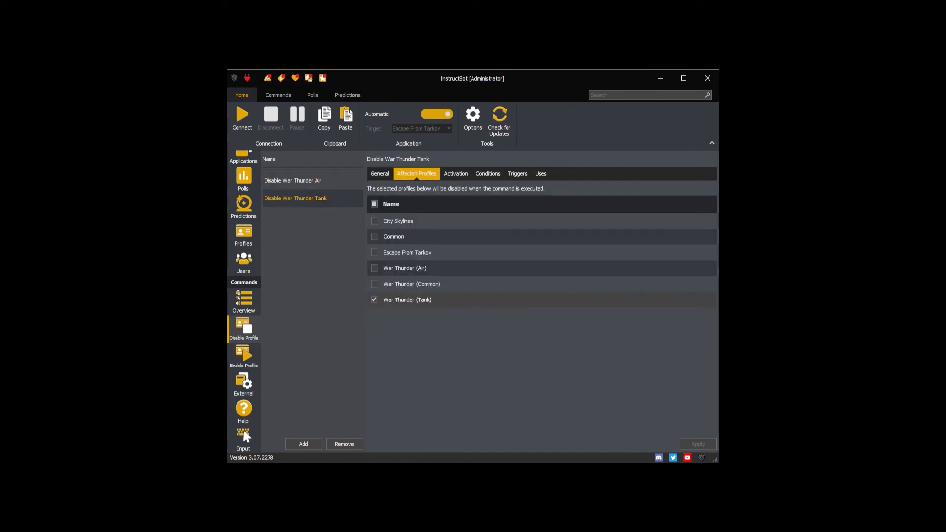
left_click(455, 174)
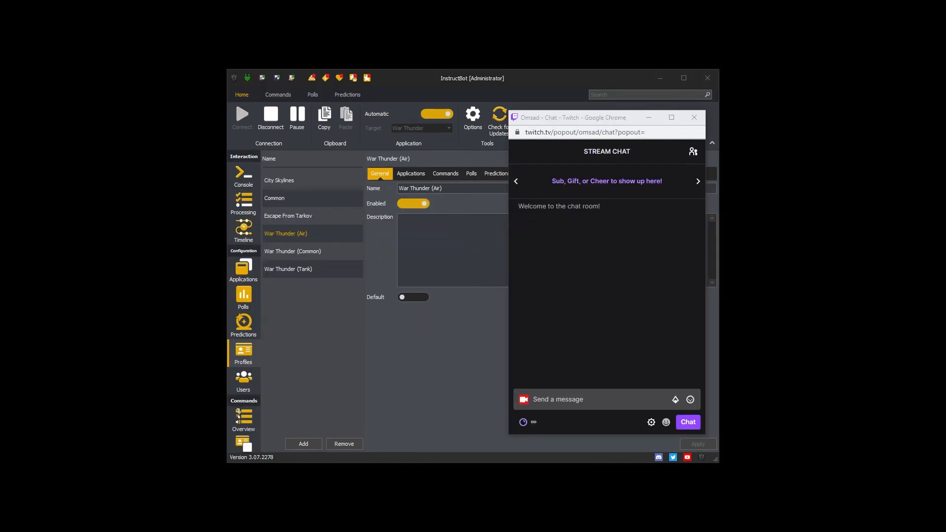
Step: Send !disableair then !enableair in Twitch chat, leaving the War Thunder (Air) profile enabled
left_click(597, 398)
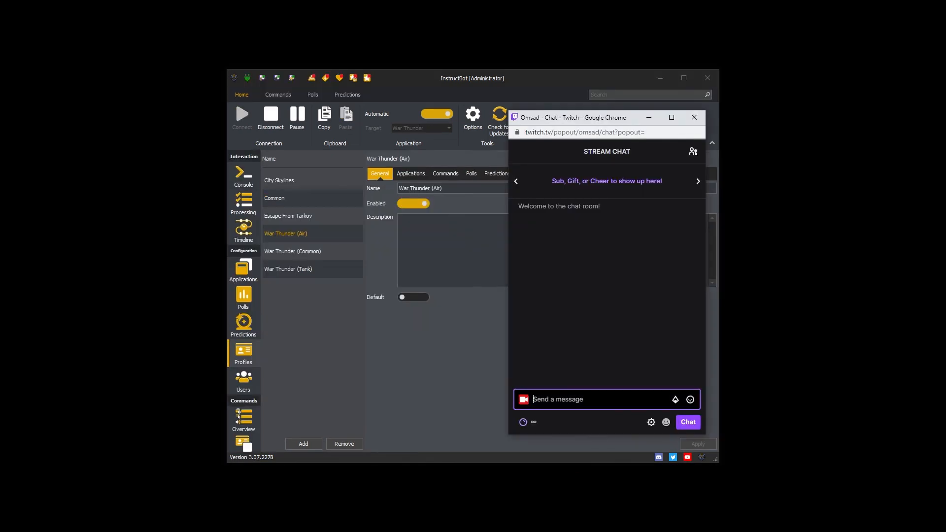
type("ld")
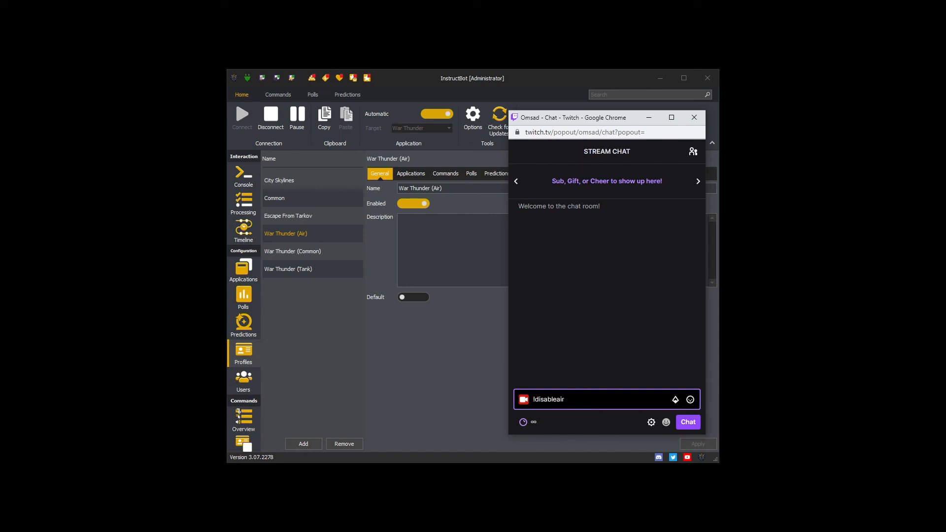
left_click(687, 422)
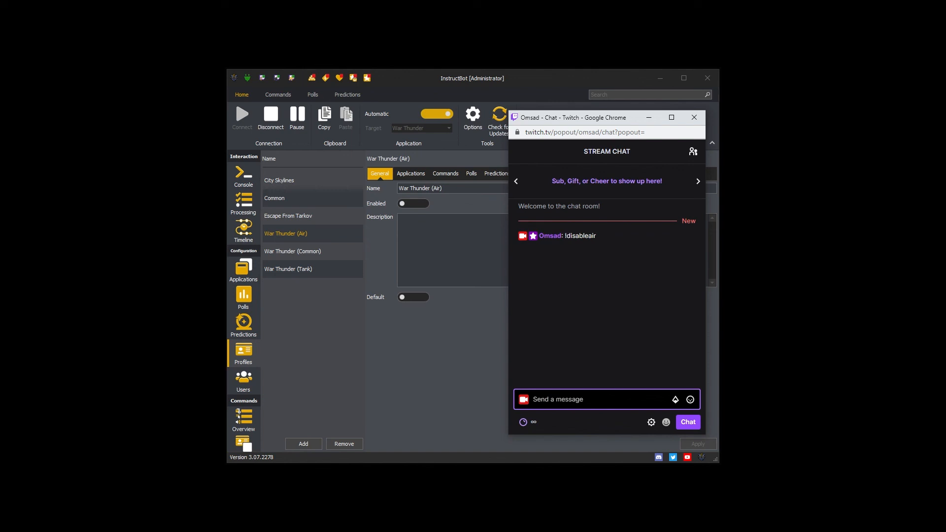
type("lenab")
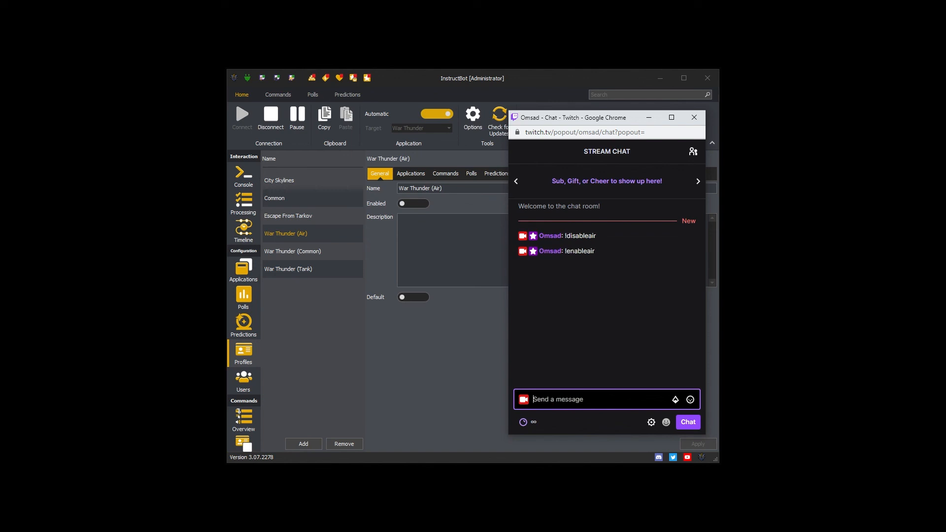
left_click(413, 203)
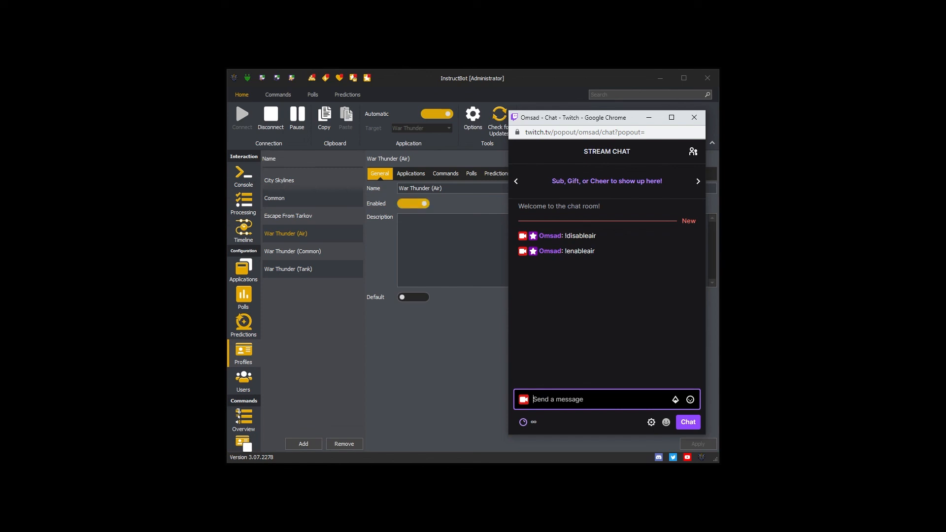